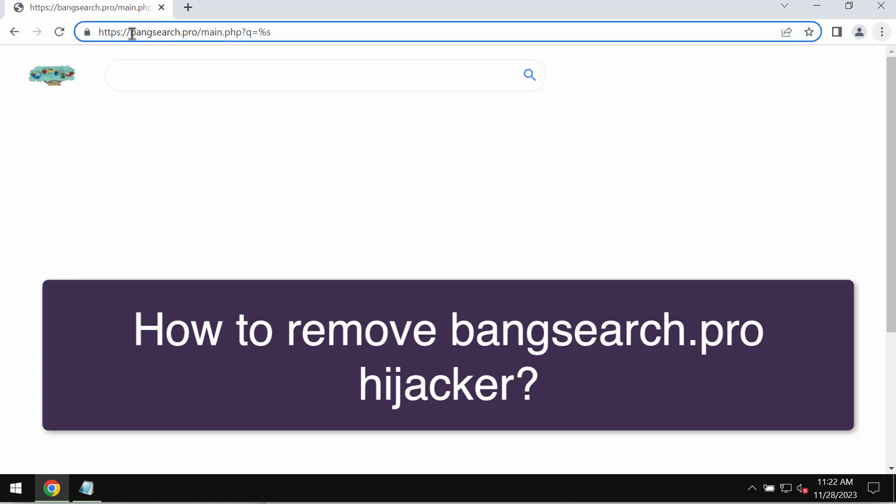
- Reach Chrome's Extensions page through the menu's More tools
{"action": "double_click", "coordinate": [166, 32]}
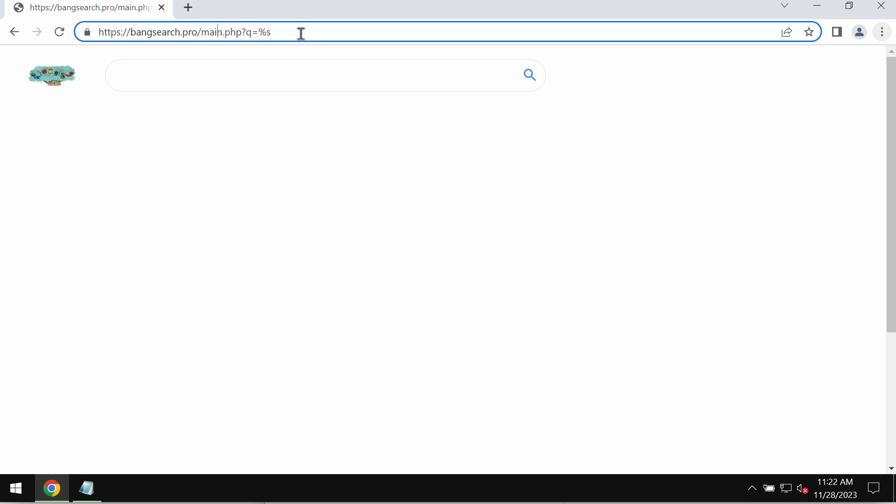
{"action": "mouse_move", "coordinate": [159, 32]}
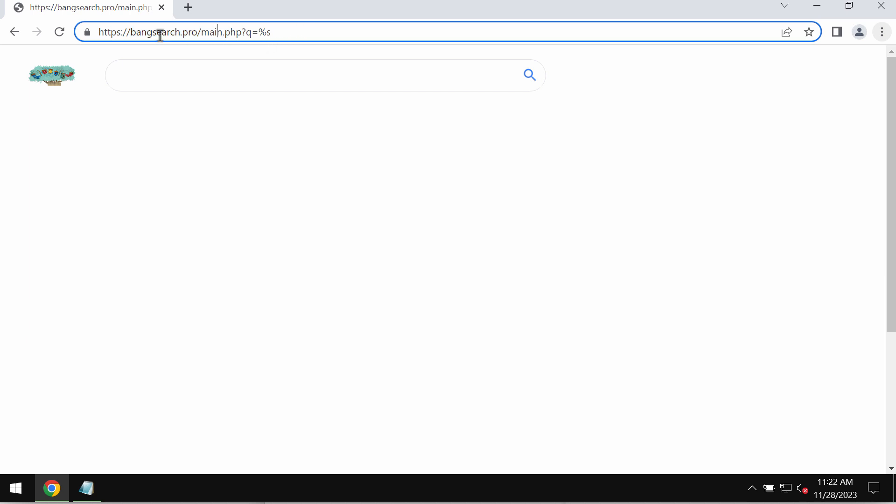
{"action": "mouse_move", "coordinate": [210, 9]}
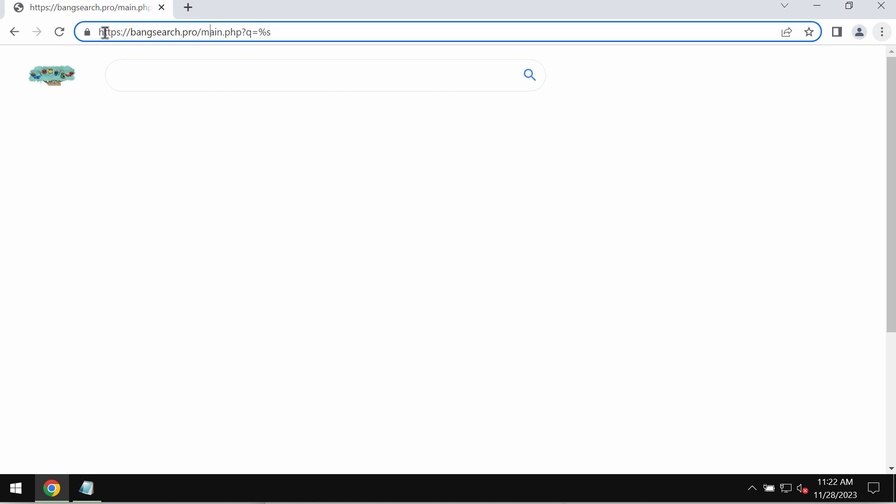
{"action": "left_click", "coordinate": [882, 32]}
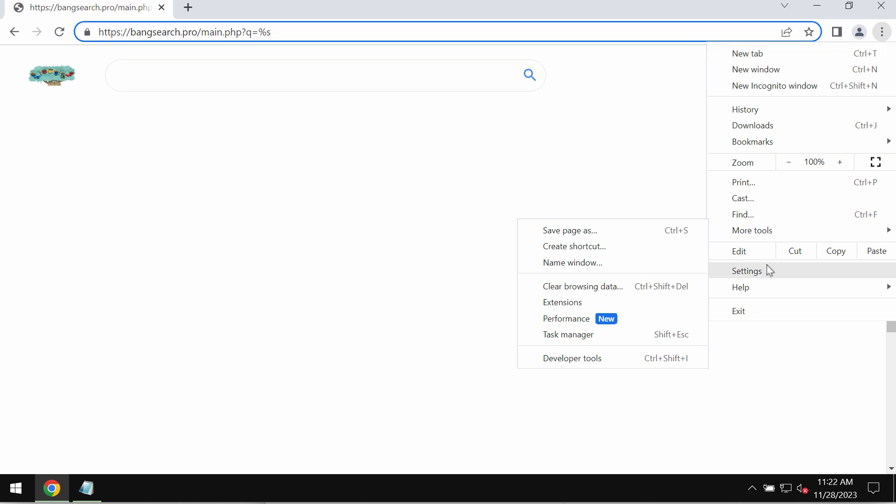
{"action": "left_click", "coordinate": [562, 302]}
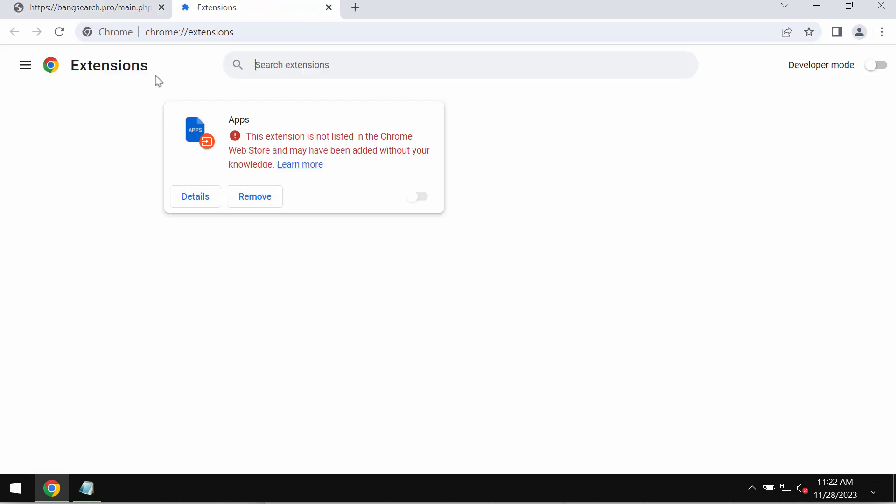
- Remove the unlisted Apps extension and confirm the removal
{"action": "left_click", "coordinate": [254, 196]}
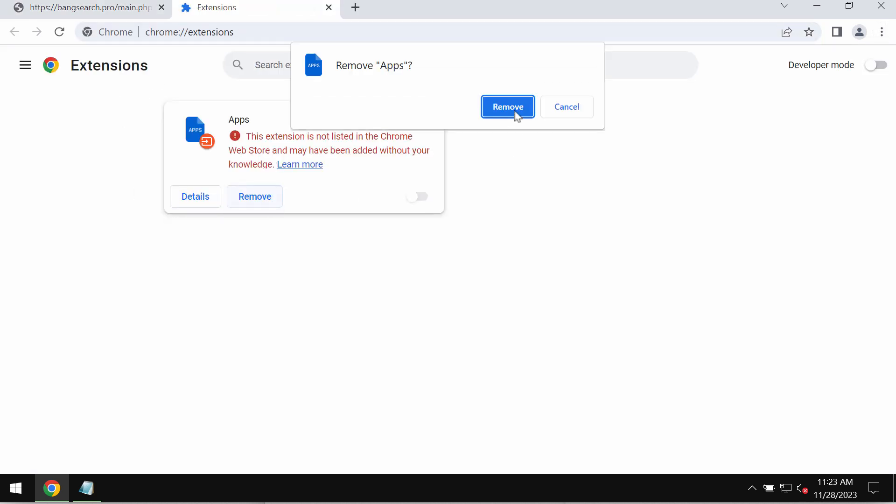
{"action": "left_click", "coordinate": [507, 107]}
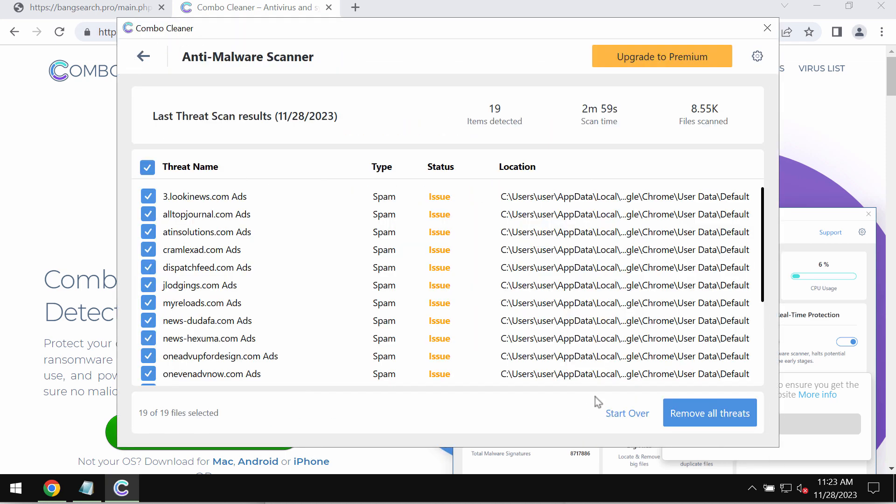
{"action": "mouse_move", "coordinate": [436, 293]}
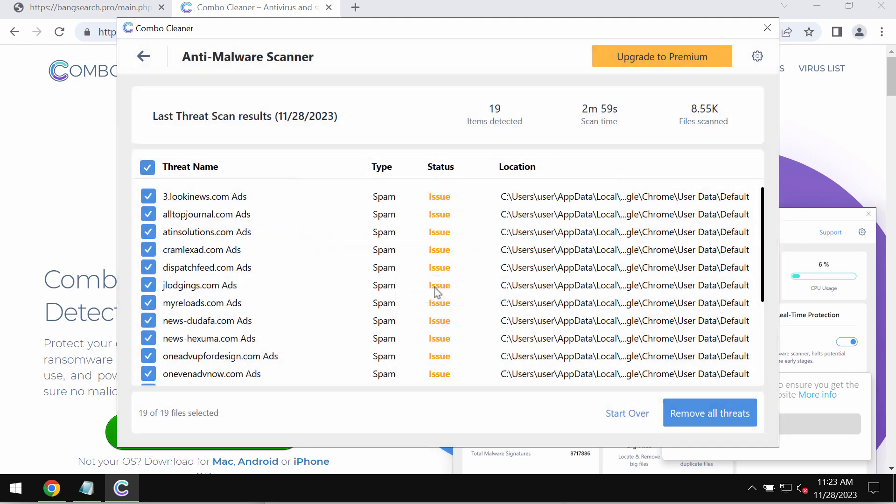
{"action": "left_click", "coordinate": [143, 56]}
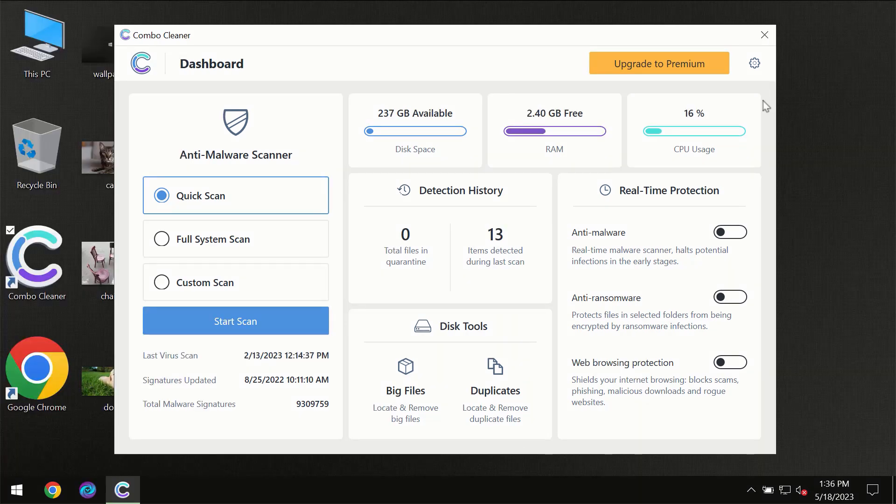
{"action": "mouse_move", "coordinate": [551, 49]}
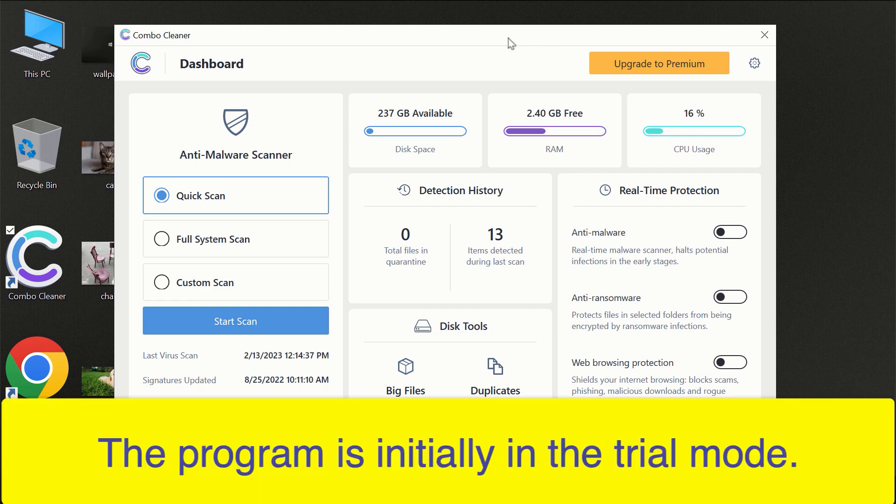
{"action": "mouse_move", "coordinate": [481, 44]}
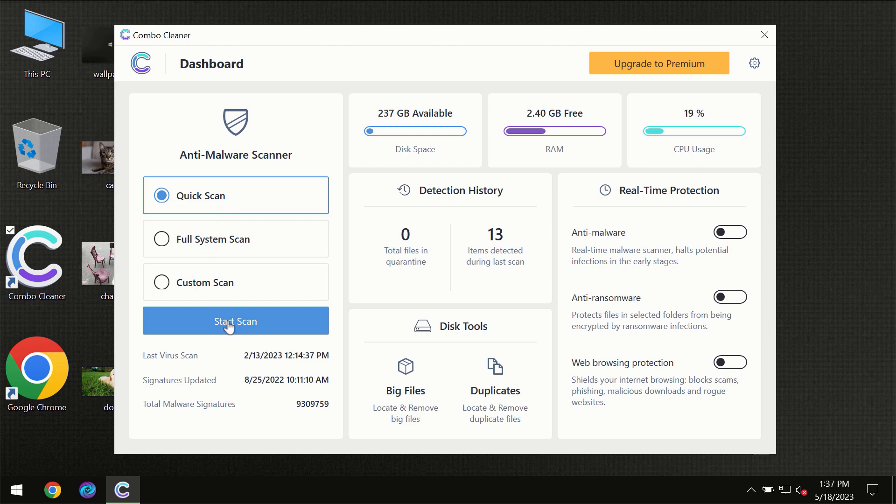
- Start a Quick Scan for malware from the Dashboard
{"action": "left_click", "coordinate": [235, 320]}
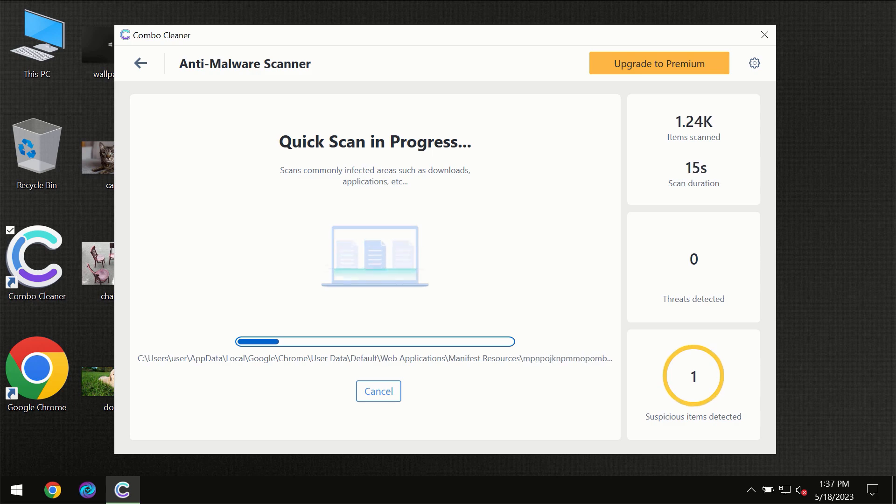
{"action": "mouse_move", "coordinate": [378, 150]}
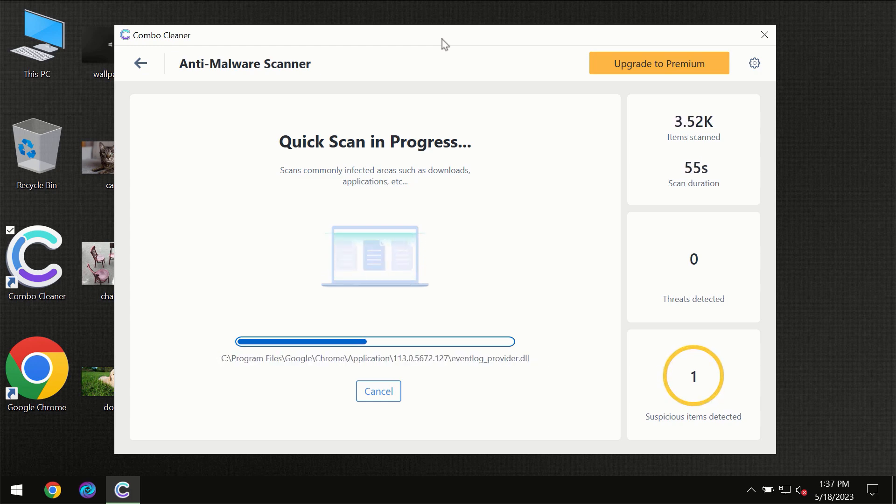
{"action": "mouse_move", "coordinate": [697, 50]}
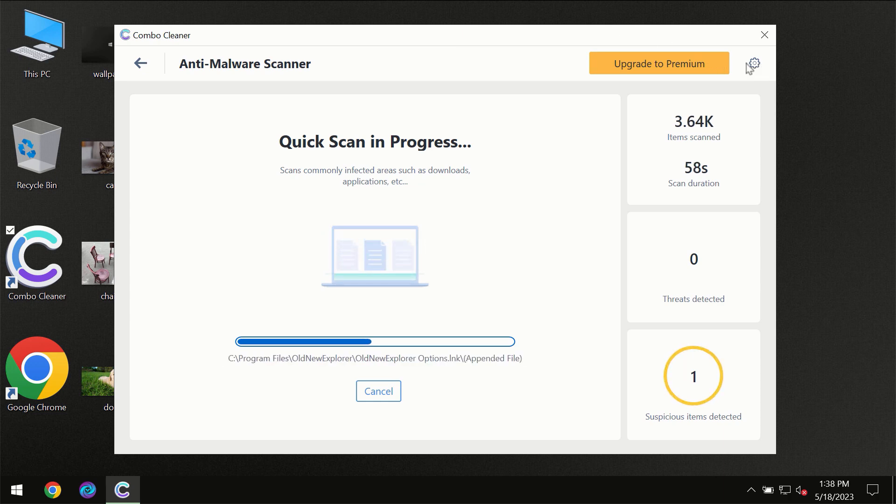
- Review the general and Anti-Ransomware settings, then return to the Dashboard
{"action": "left_click", "coordinate": [753, 63]}
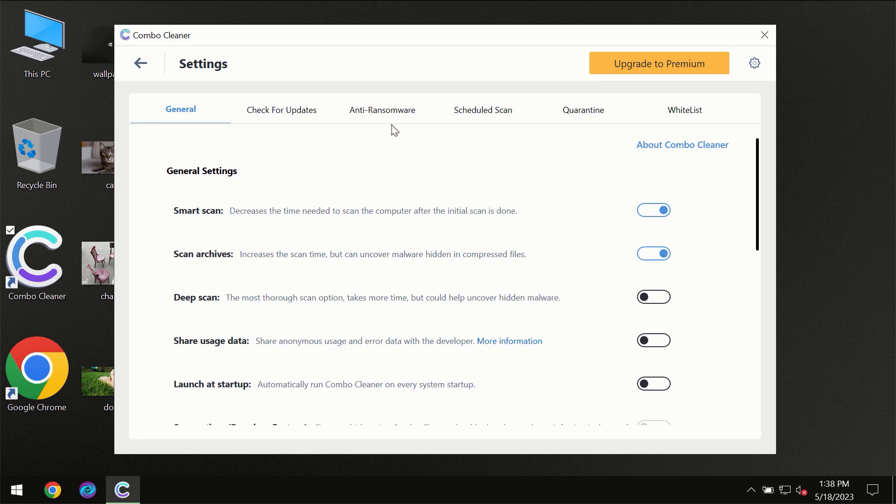
{"action": "mouse_move", "coordinate": [378, 119]}
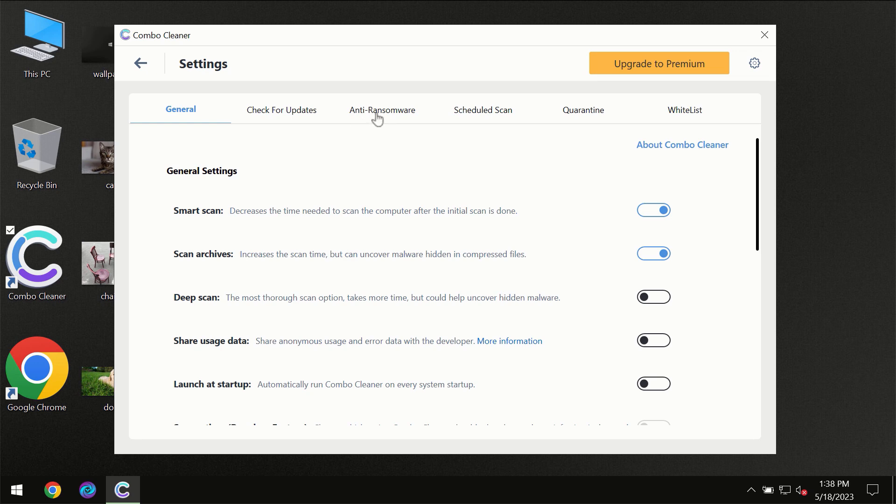
{"action": "left_click", "coordinate": [382, 110]}
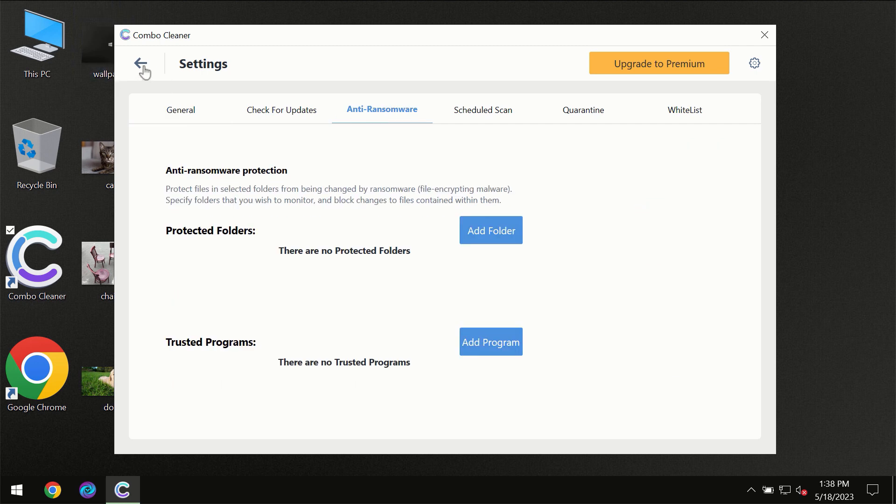
{"action": "left_click", "coordinate": [144, 64]}
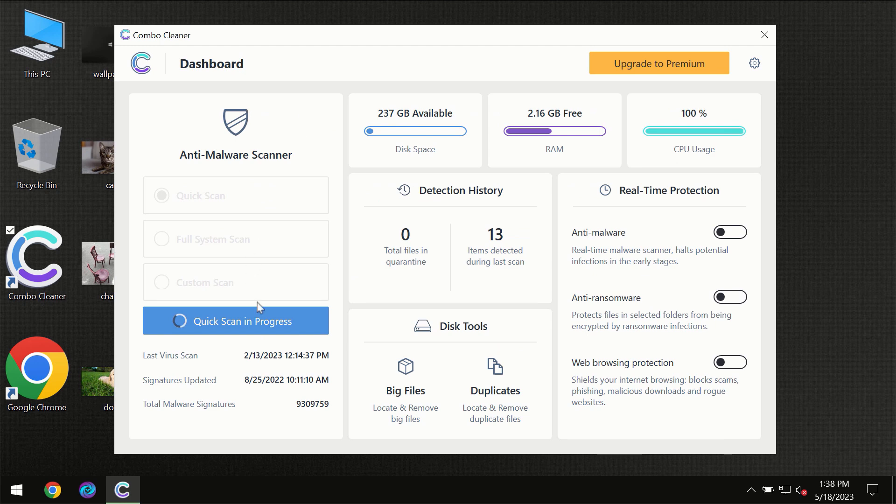
- Reopen the running Quick Scan's progress view and let it continue
{"action": "left_click", "coordinate": [236, 320]}
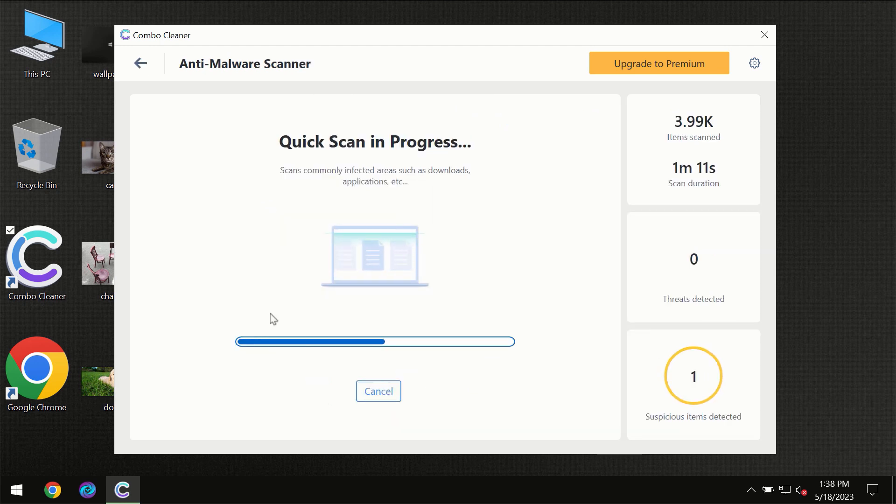
{"action": "mouse_move", "coordinate": [439, 186]}
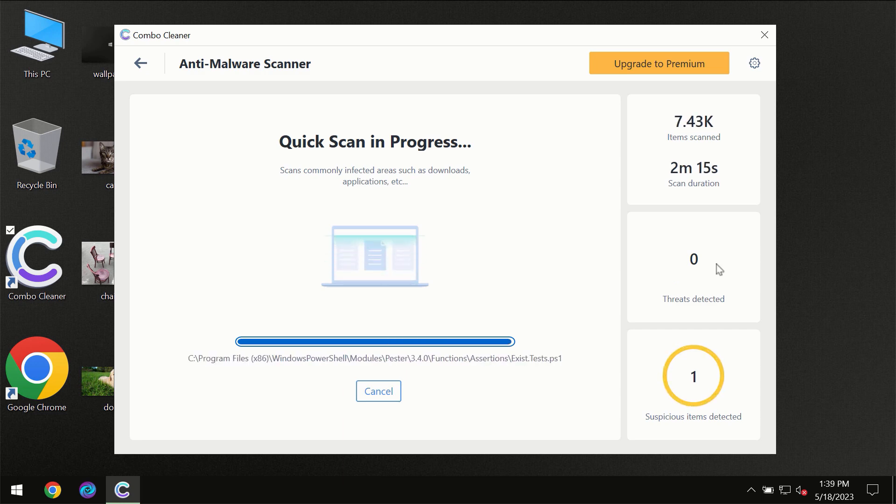
{"action": "mouse_move", "coordinate": [693, 264]}
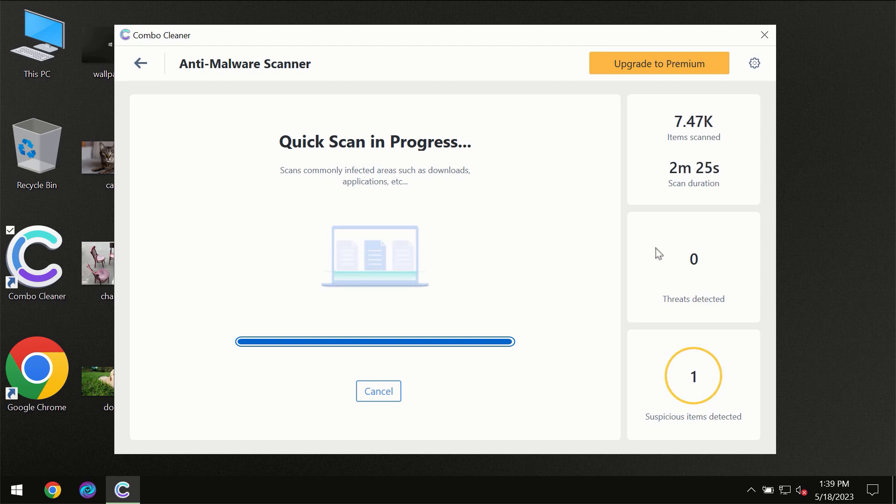
{"action": "mouse_move", "coordinate": [666, 75]}
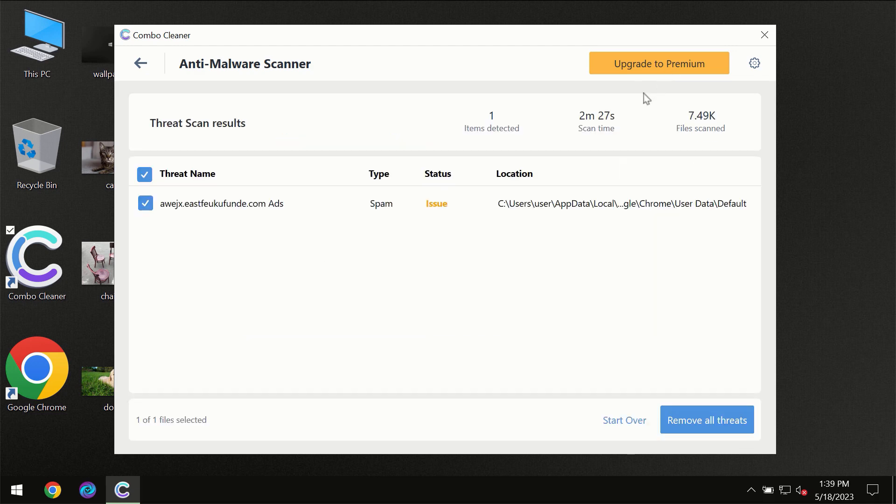
- Bring up the Premium upgrade offer after the scan finds one adware item
{"action": "left_click", "coordinate": [659, 62]}
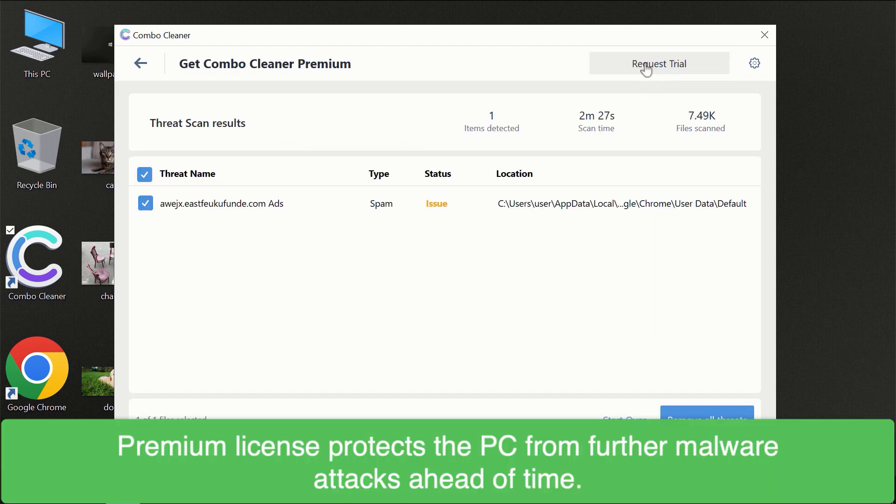
{"action": "left_click", "coordinate": [658, 64]}
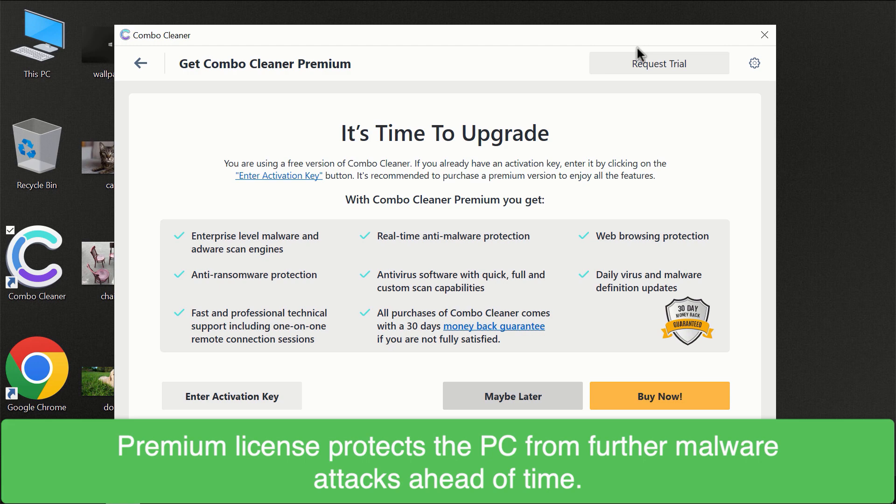